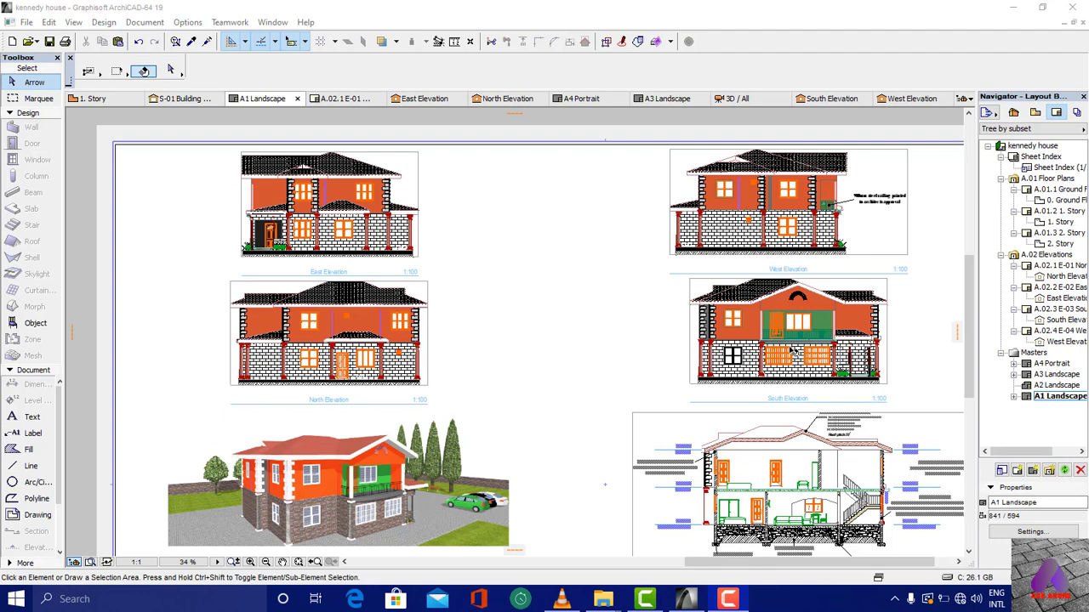
{"action": "mouse_move", "coordinate": [377, 244]}
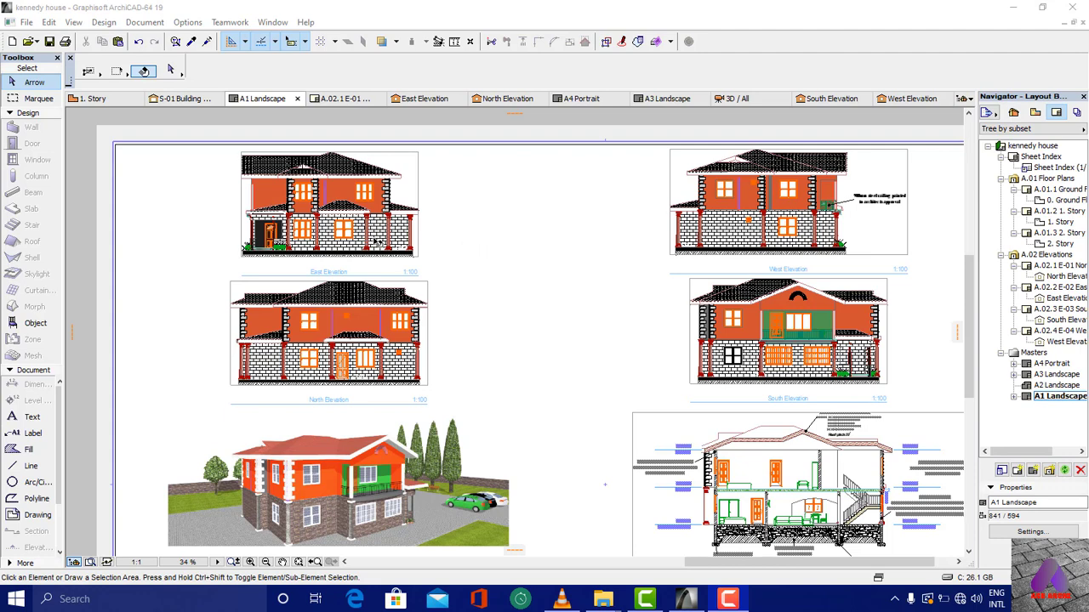
{"action": "mouse_move", "coordinate": [370, 323]}
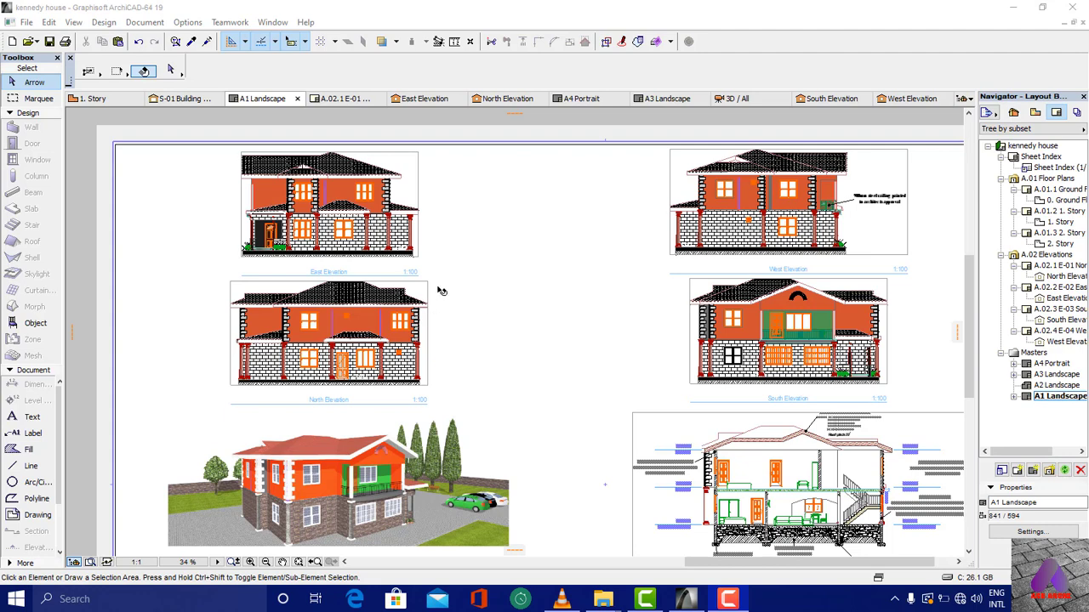
{"action": "mouse_move", "coordinate": [800, 262]}
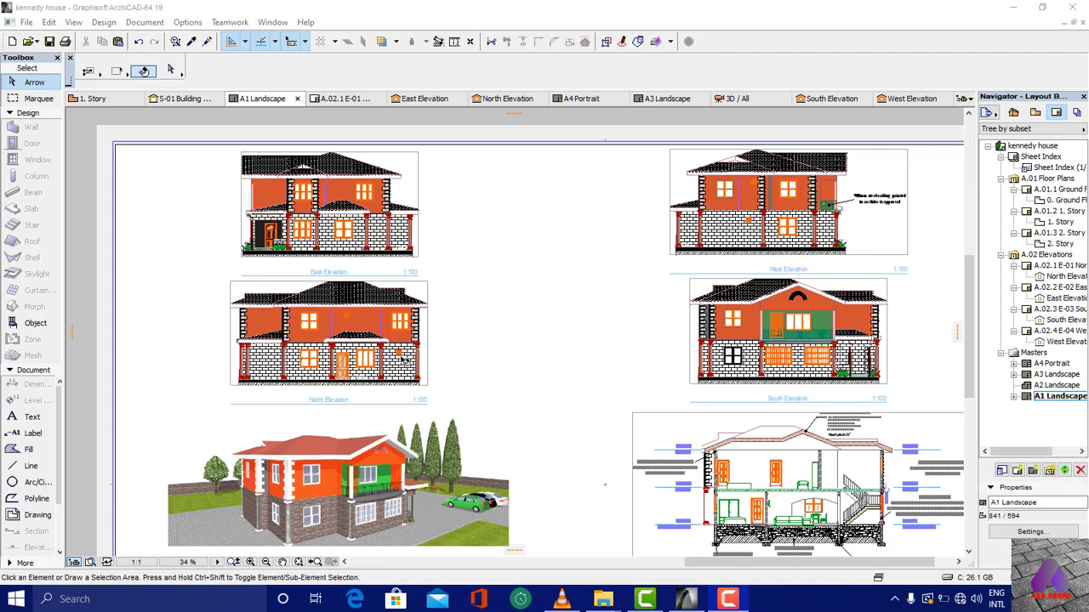
{"action": "mouse_move", "coordinate": [731, 278]}
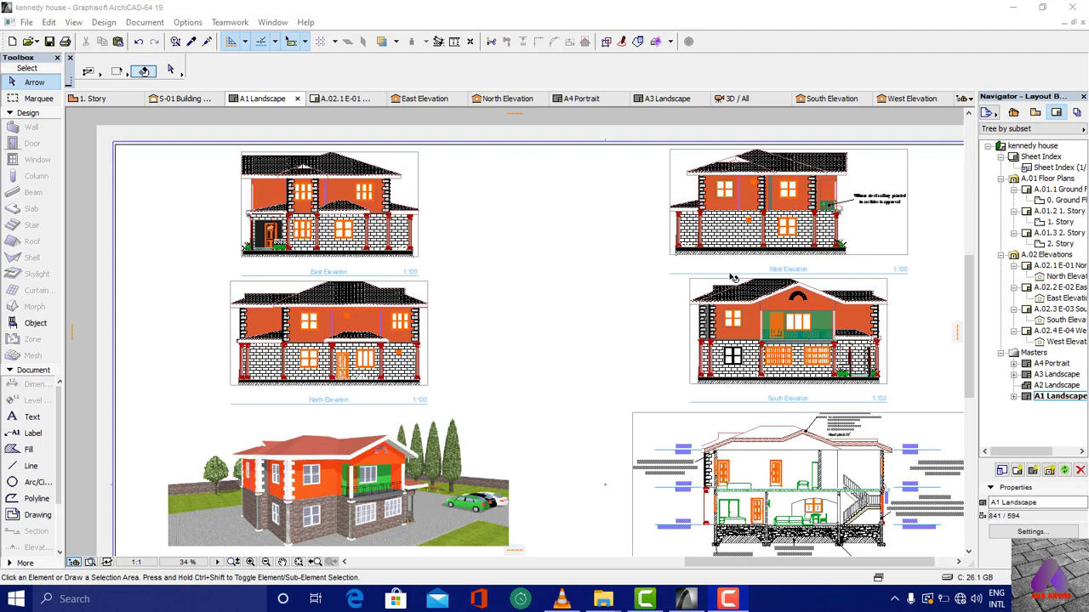
{"action": "mouse_move", "coordinate": [443, 247]}
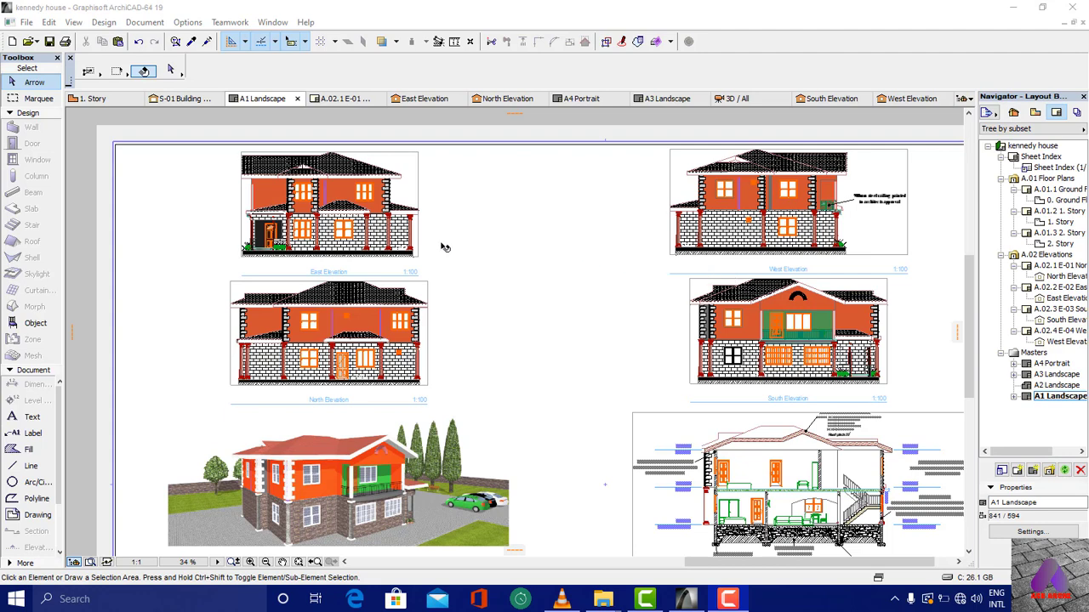
{"action": "mouse_move", "coordinate": [415, 303]}
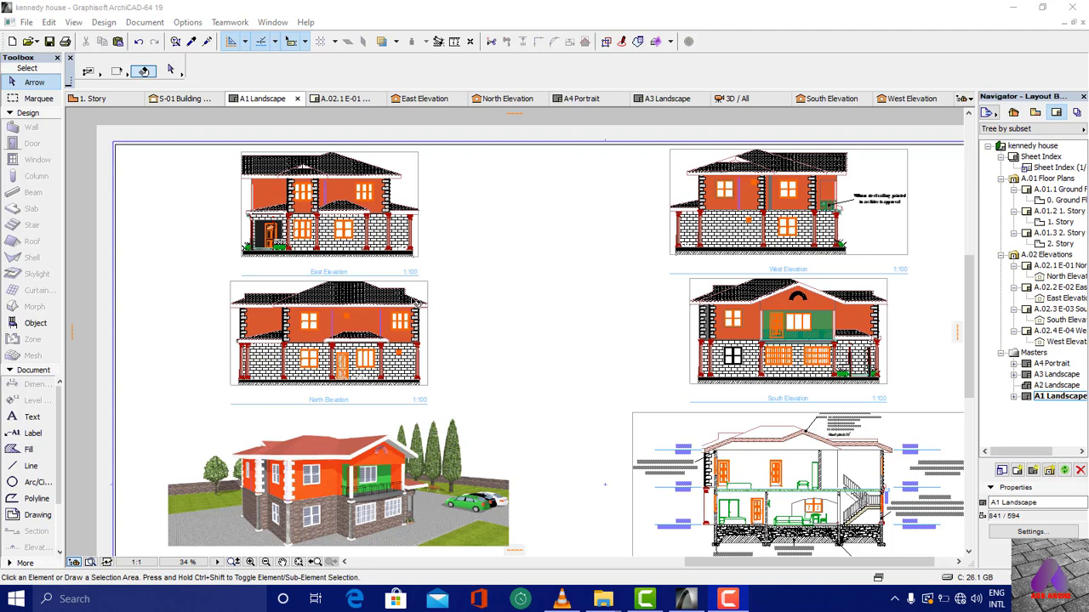
{"action": "mouse_move", "coordinate": [388, 278]}
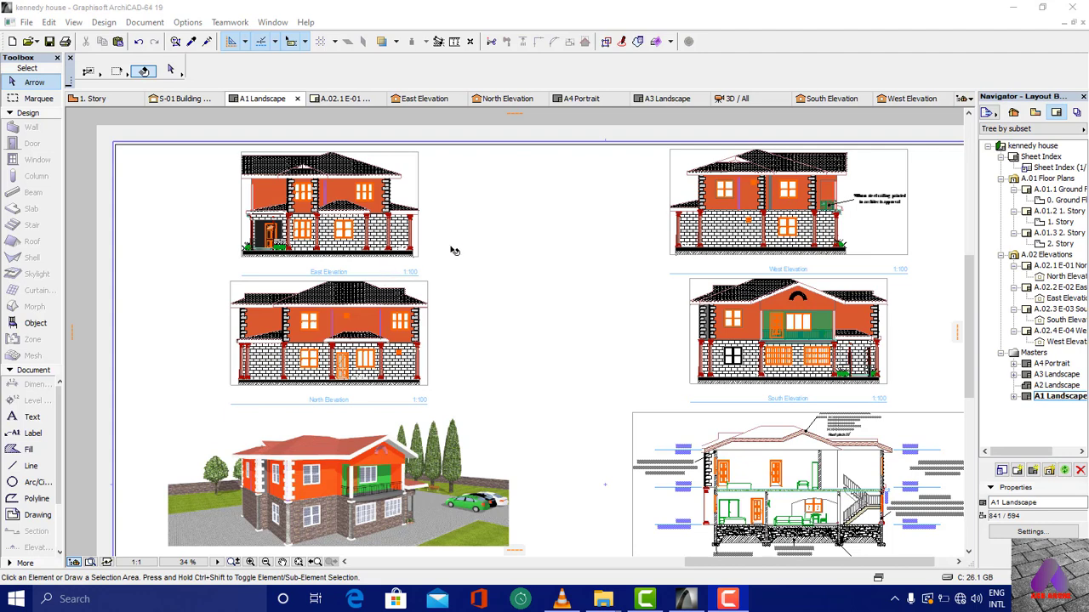
{"action": "mouse_move", "coordinate": [418, 286]}
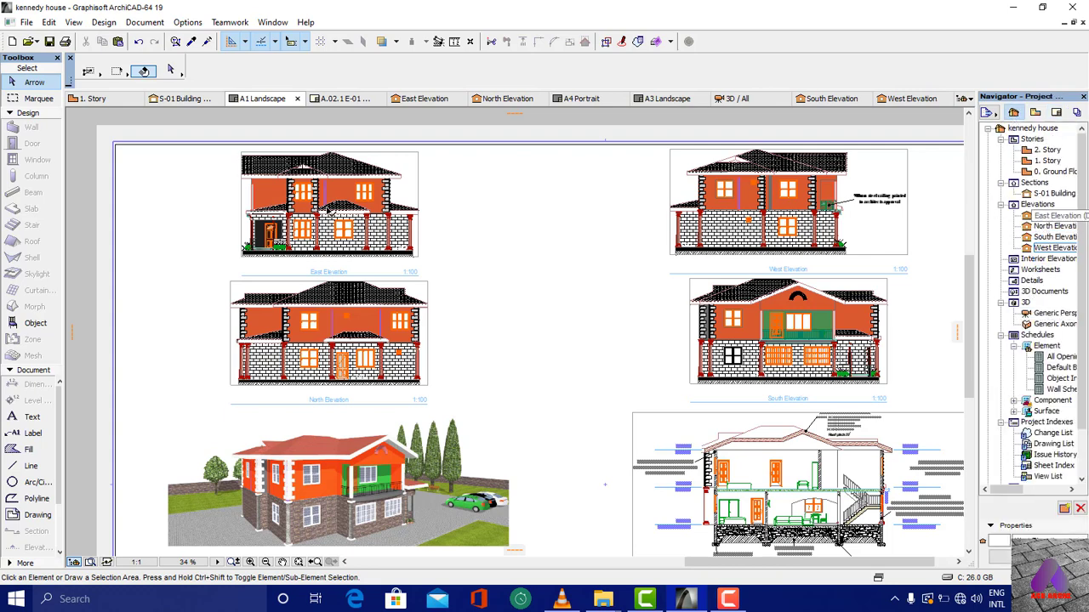
{"action": "mouse_move", "coordinate": [353, 234]}
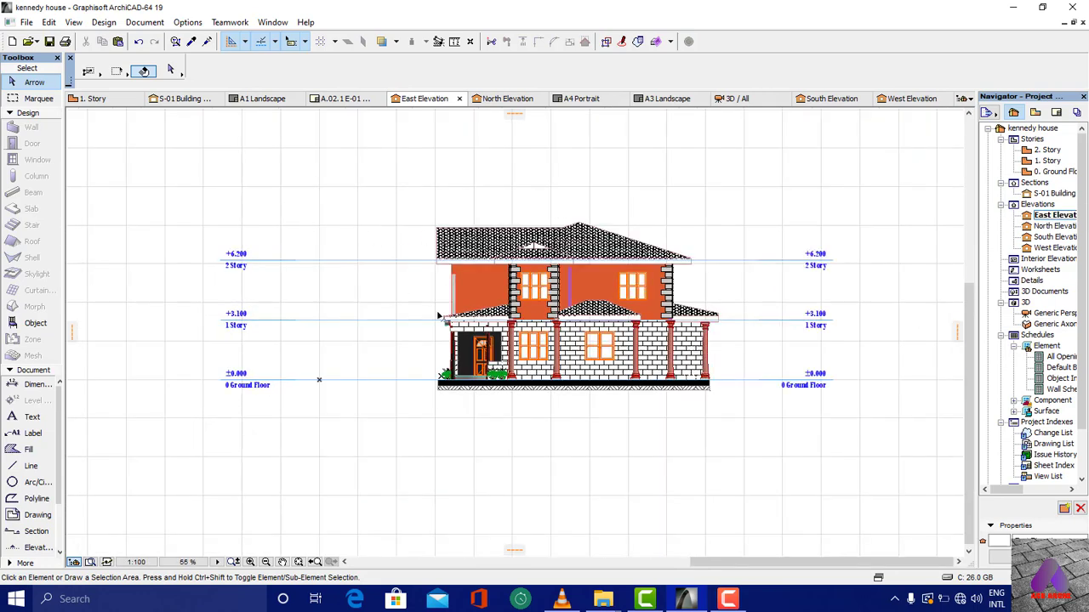
{"action": "mouse_move", "coordinate": [740, 299]}
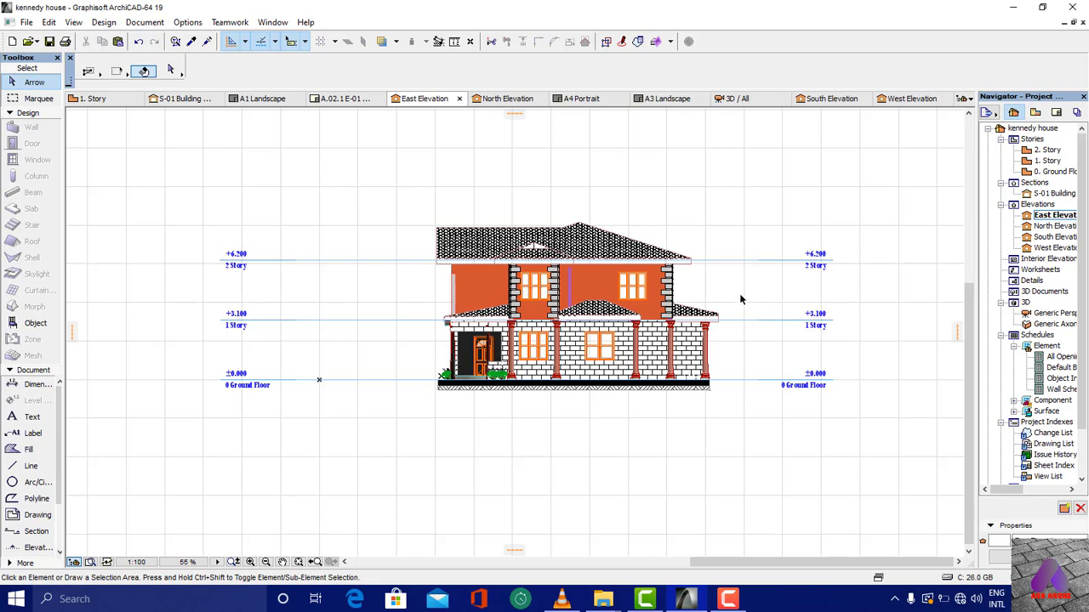
{"action": "mouse_move", "coordinate": [811, 298]}
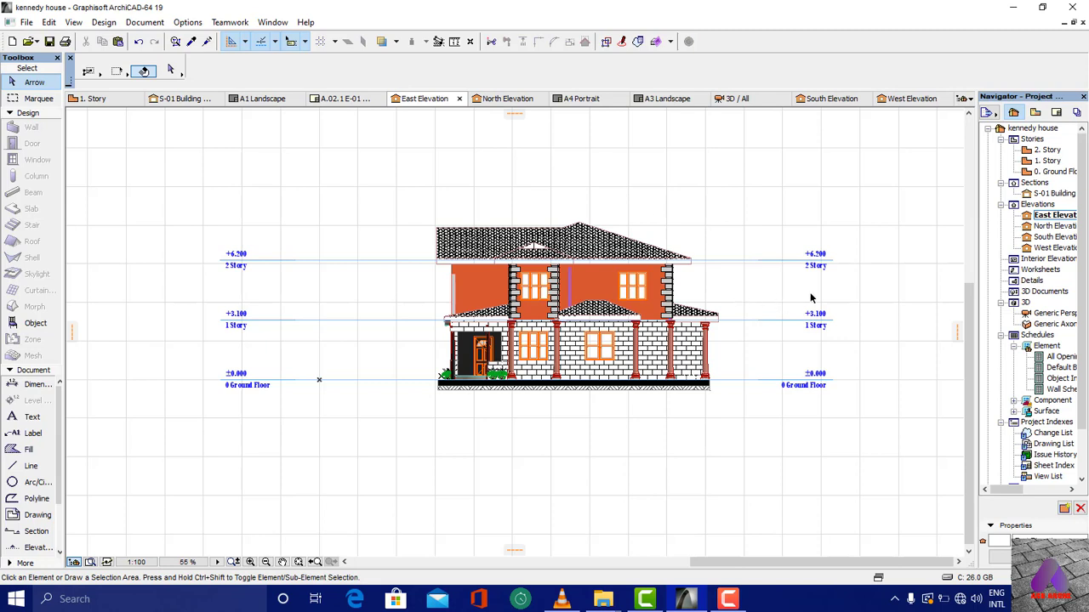
{"action": "mouse_move", "coordinate": [247, 385]}
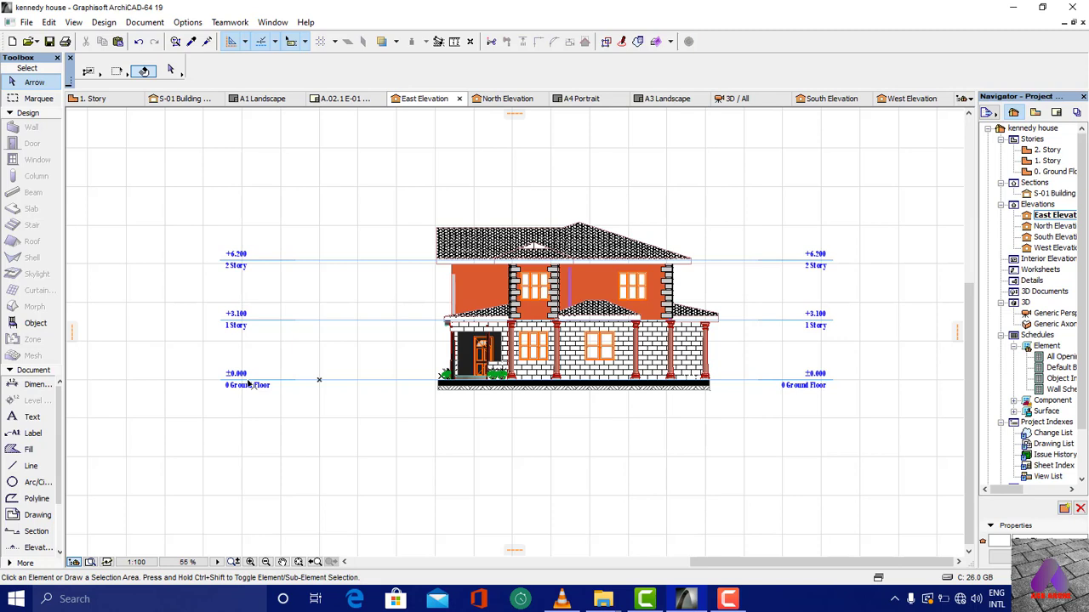
{"action": "mouse_move", "coordinate": [227, 385]}
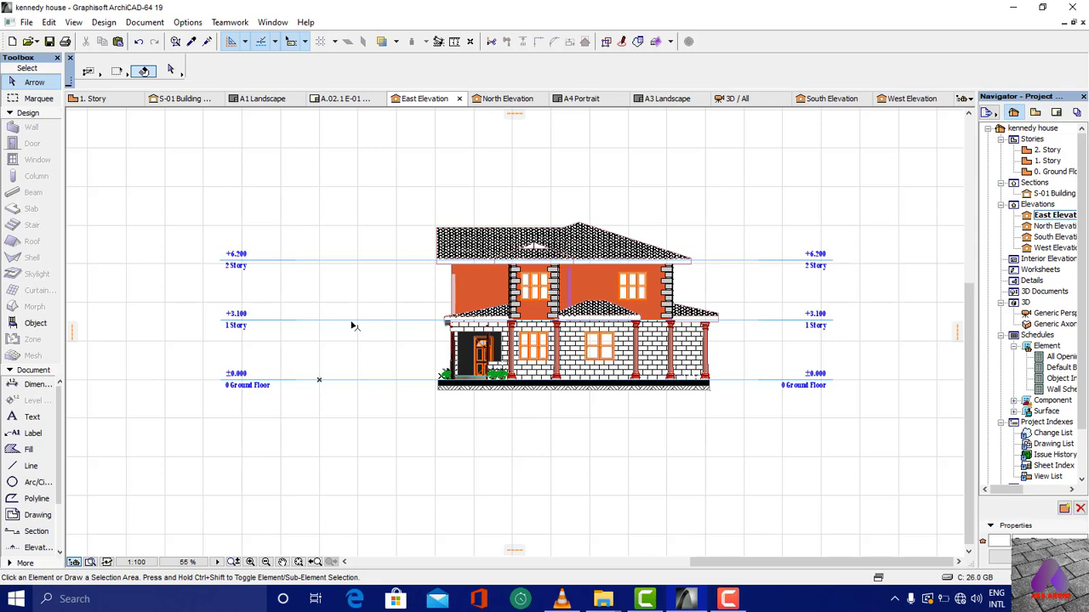
{"action": "mouse_move", "coordinate": [434, 289]}
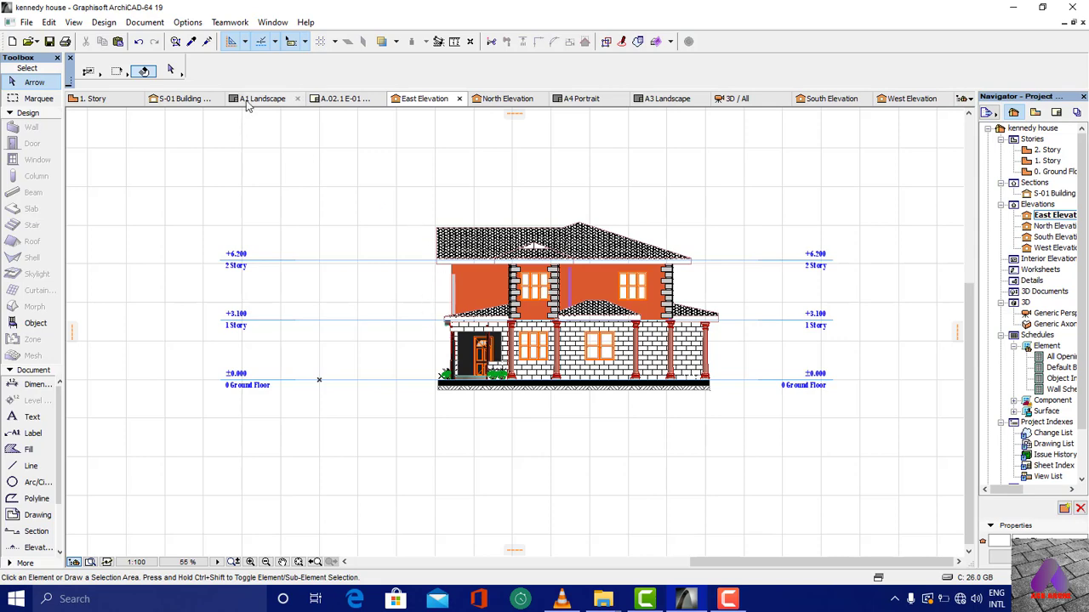
Switch back to the A1 Landscape layout sheet after viewing the East Elevation
{"action": "left_click", "coordinate": [262, 97]}
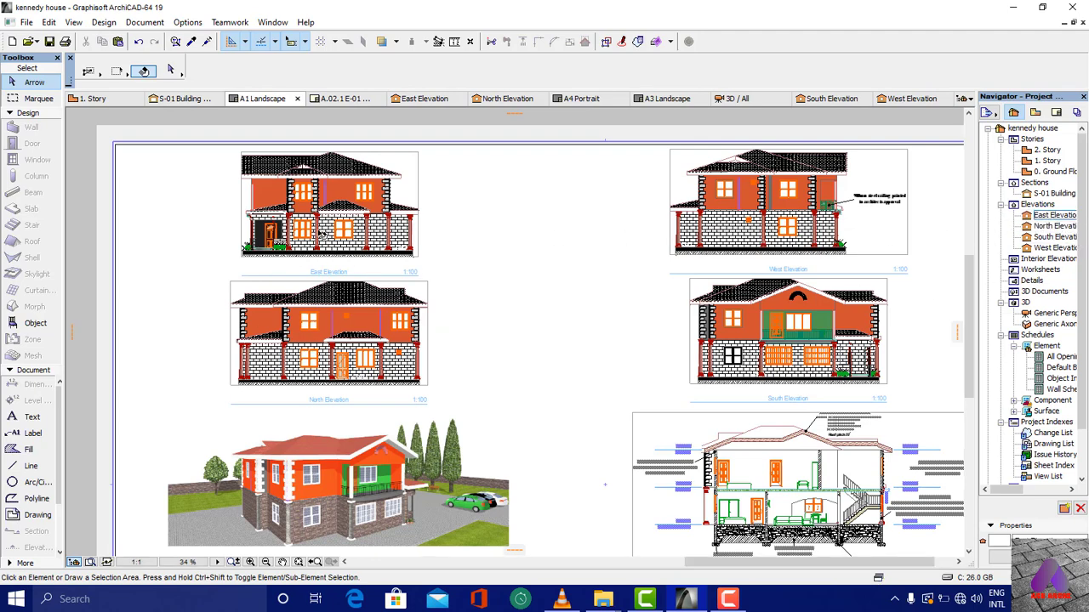
{"action": "mouse_move", "coordinate": [1053, 216]}
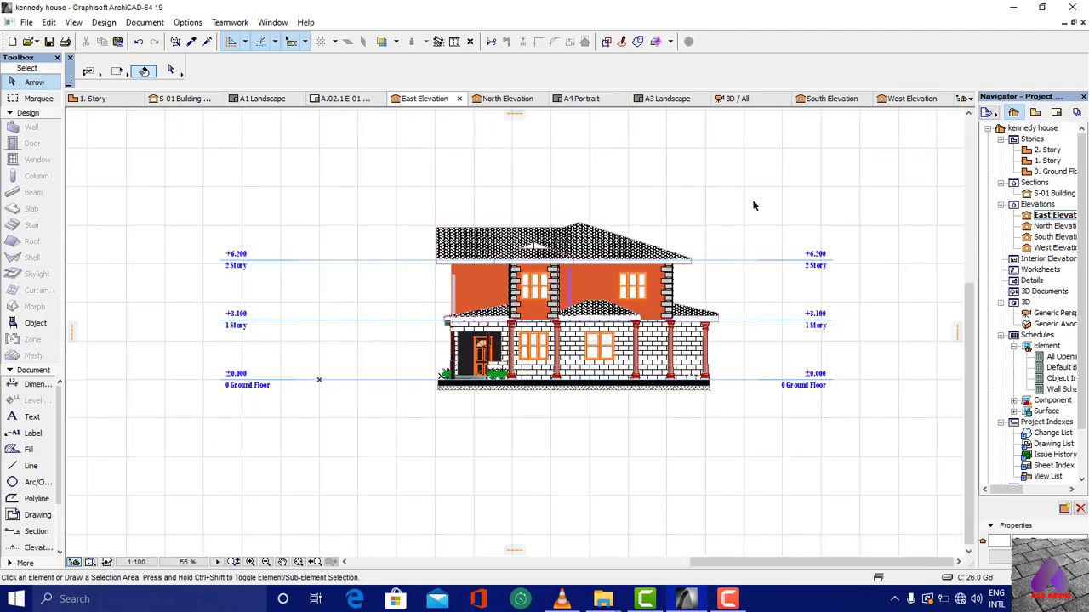
In the East Elevation's settings, set Show Story Levels to Display & Output
{"action": "right_click", "coordinate": [756, 206]}
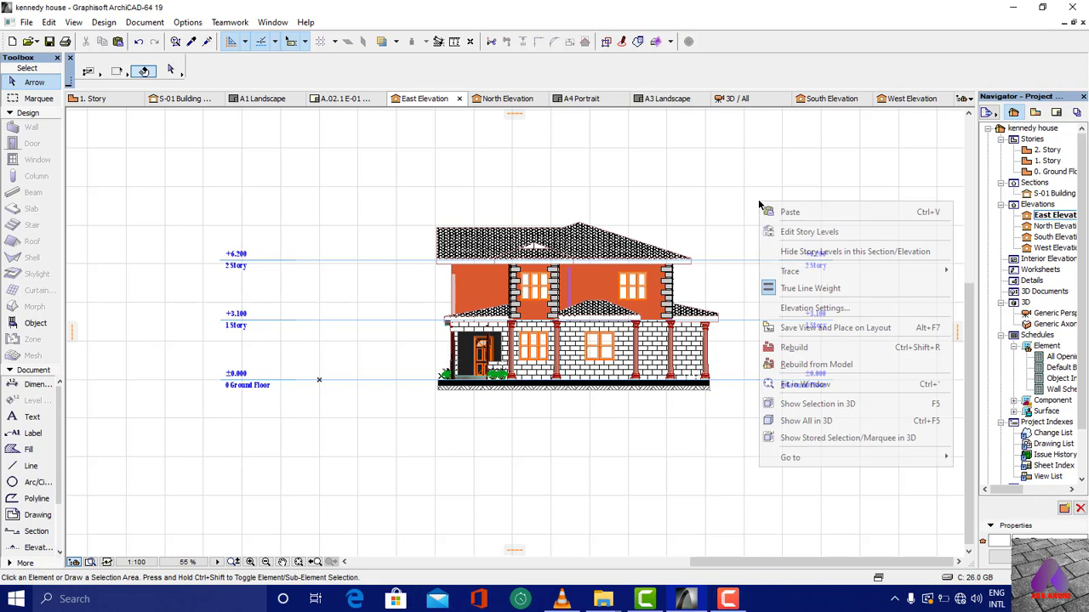
{"action": "mouse_move", "coordinate": [814, 308]}
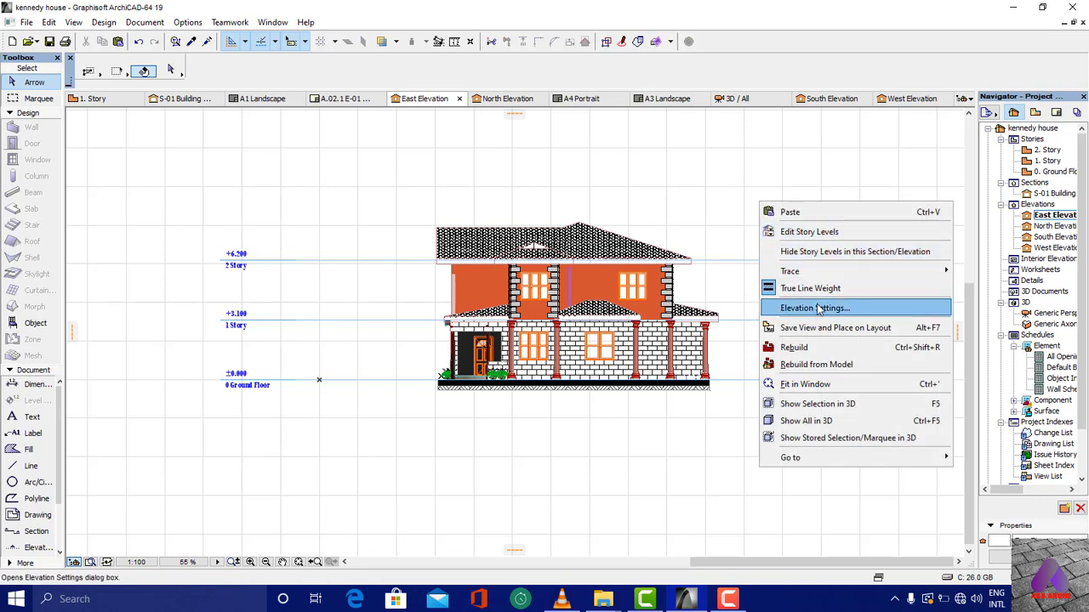
{"action": "mouse_move", "coordinate": [799, 308]}
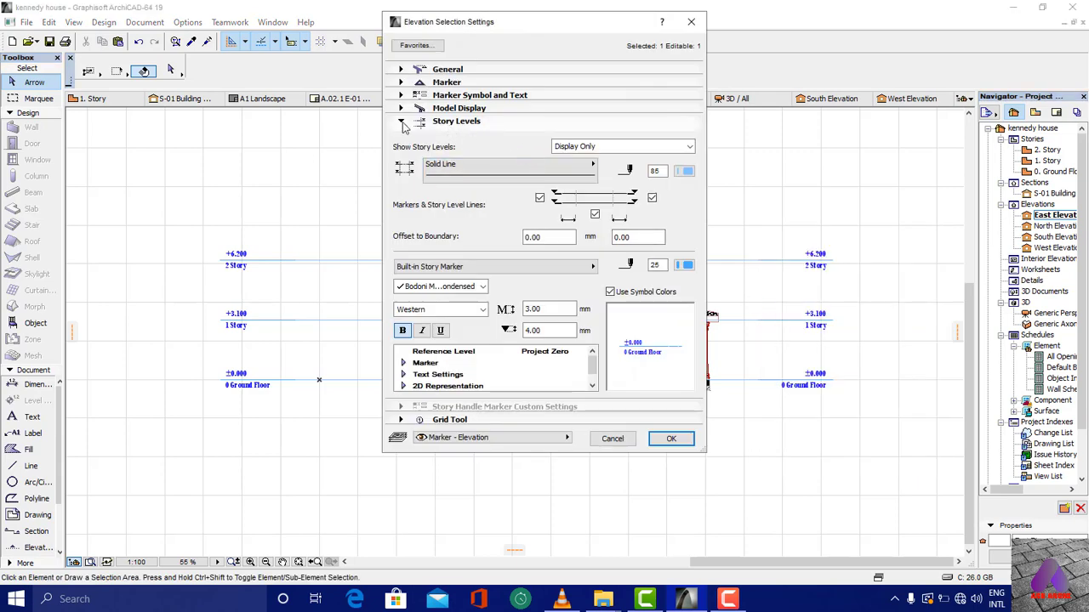
{"action": "left_click", "coordinate": [401, 120]}
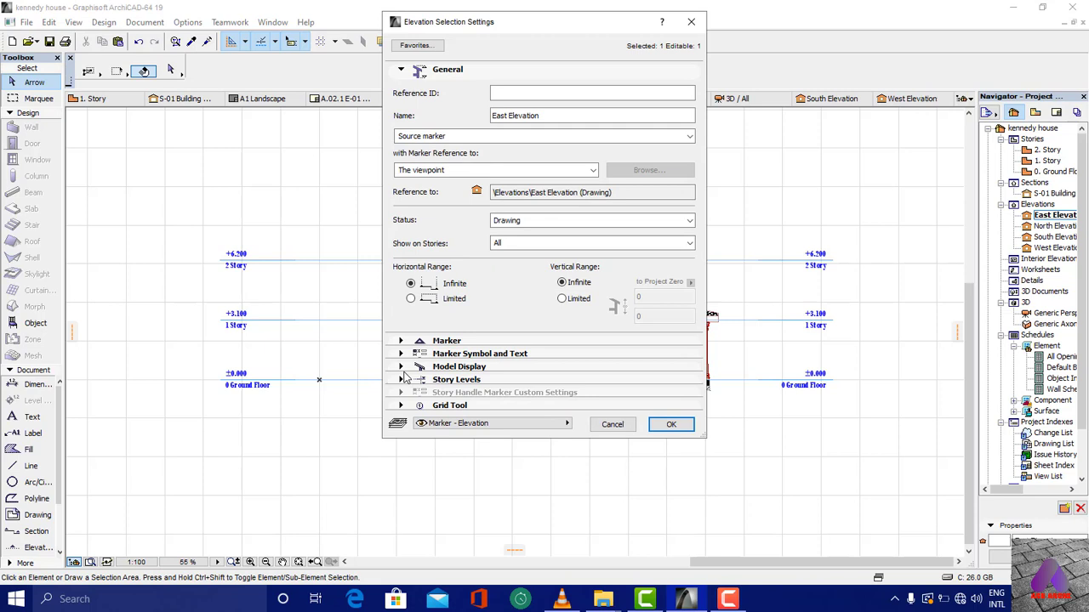
{"action": "left_click", "coordinate": [457, 379]}
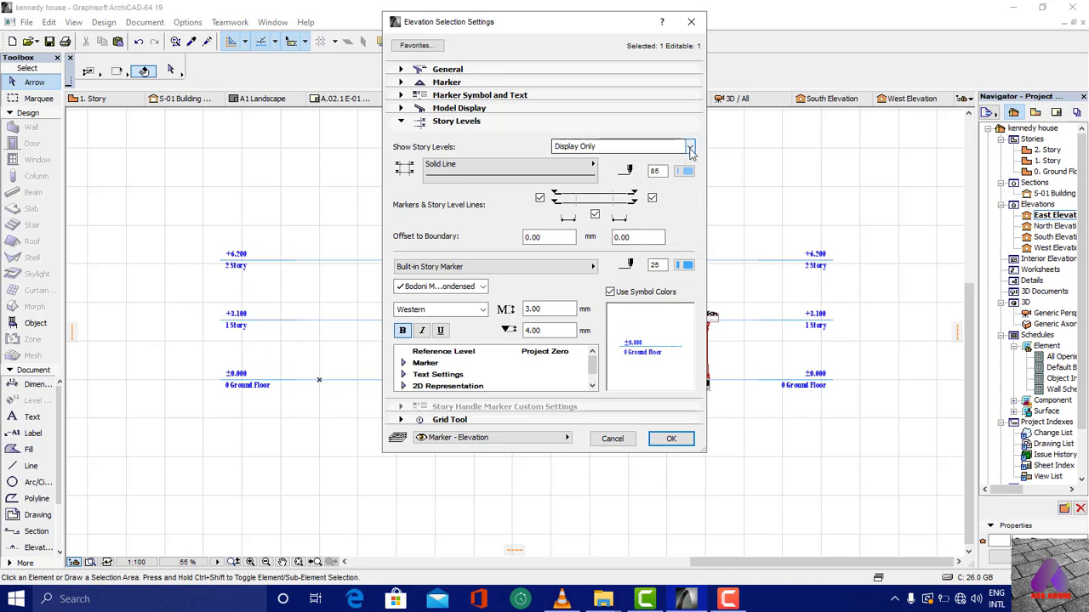
{"action": "left_click", "coordinate": [689, 146]}
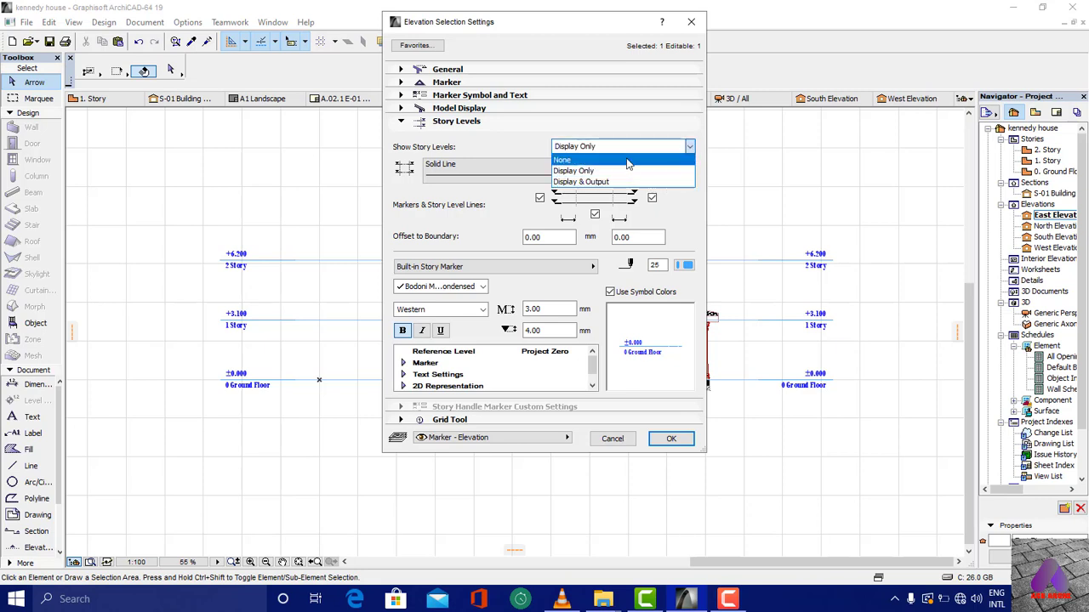
{"action": "mouse_move", "coordinate": [608, 170]}
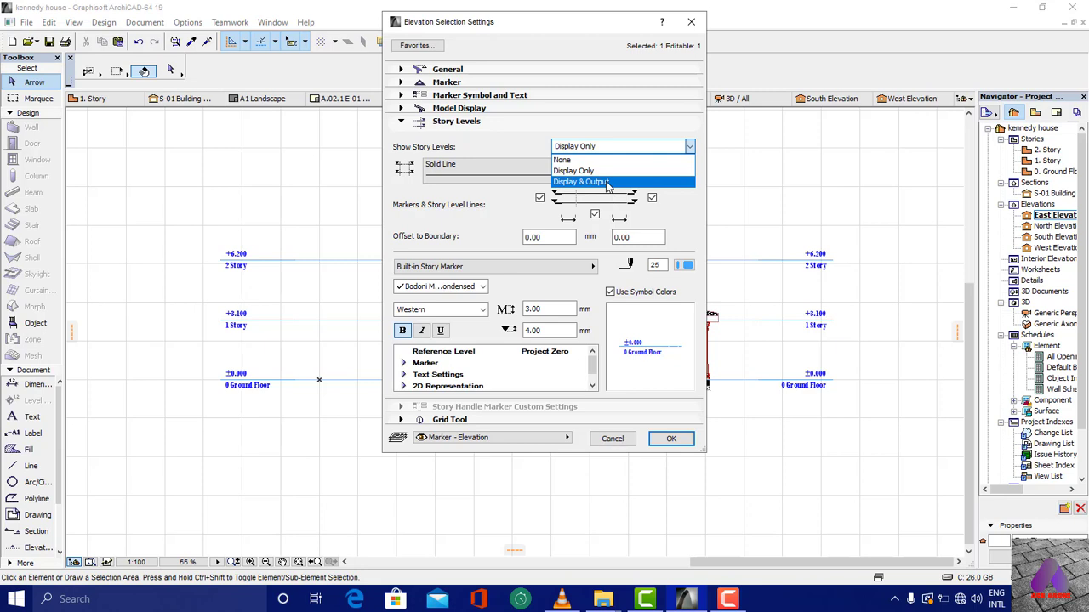
{"action": "left_click", "coordinate": [579, 181]}
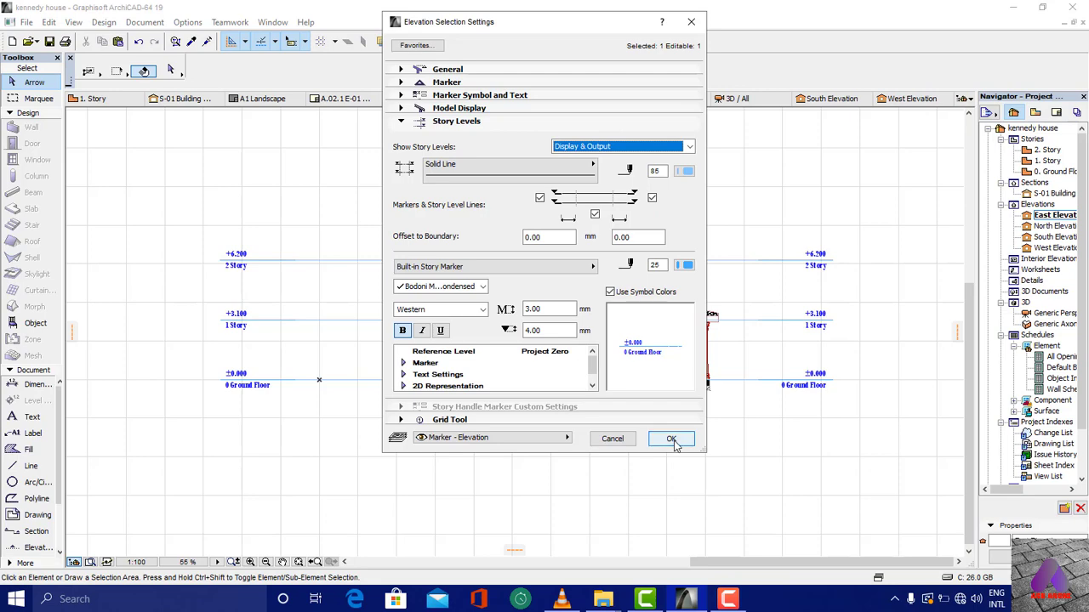
{"action": "left_click", "coordinate": [671, 438]}
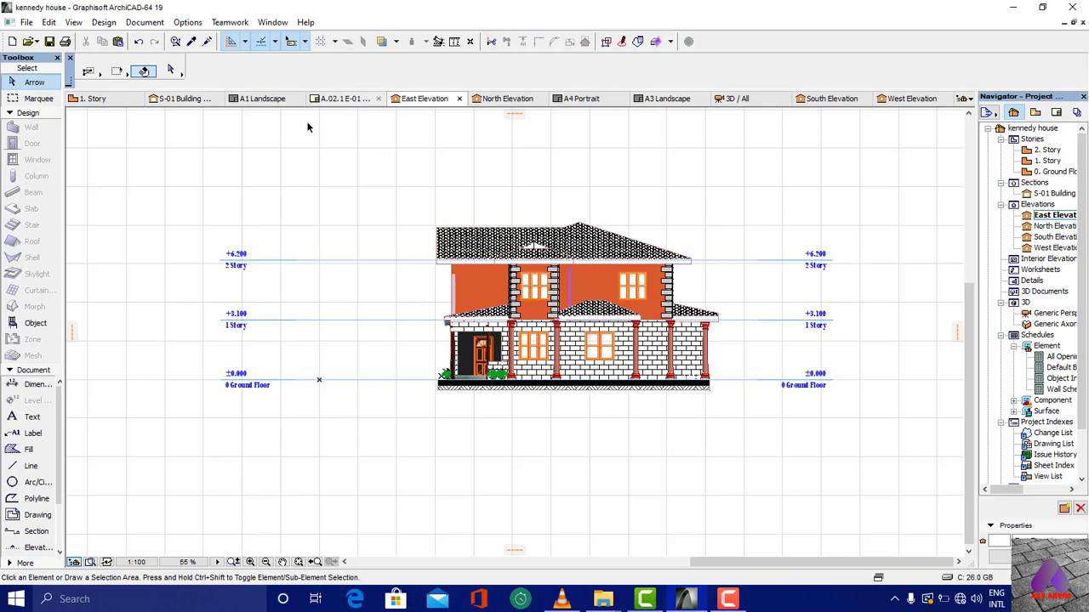
{"action": "mouse_move", "coordinate": [263, 102]}
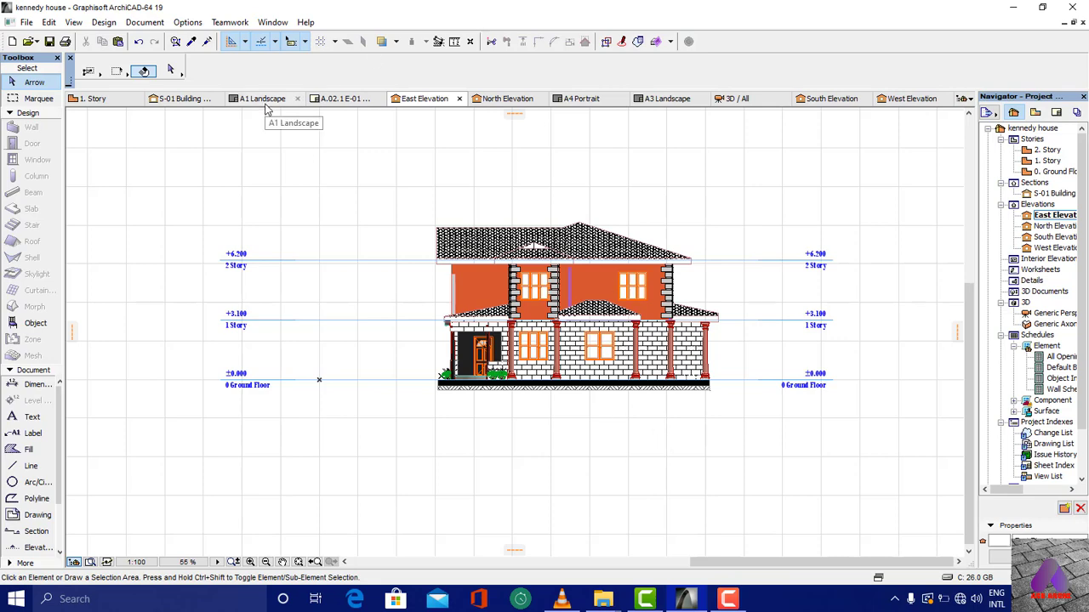
Return to the A1 Landscape layout to see the East Elevation's new story level lines
{"action": "left_click", "coordinate": [261, 98]}
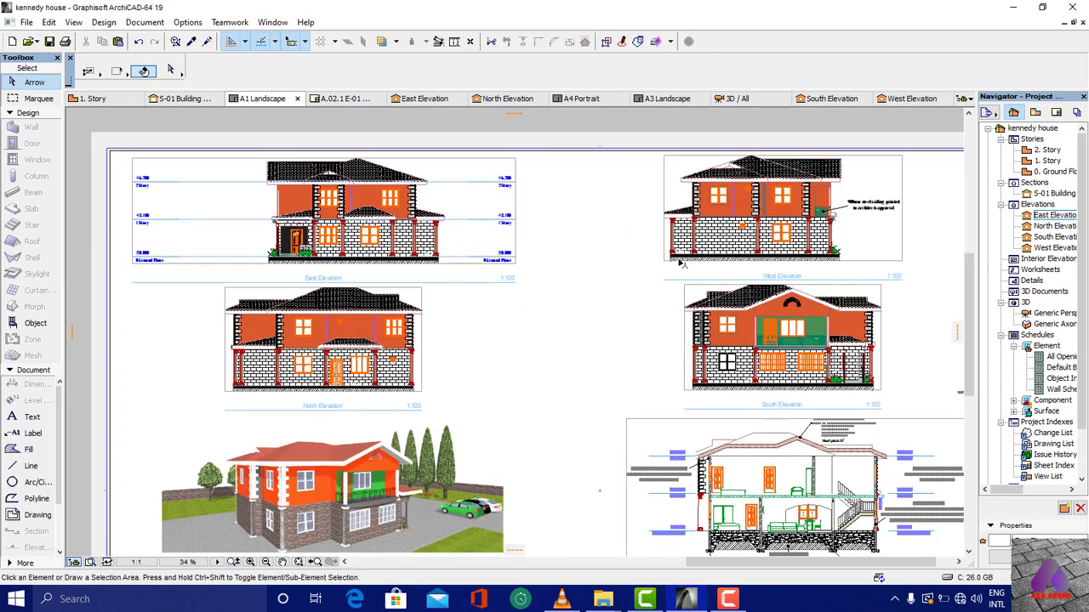
{"action": "mouse_move", "coordinate": [681, 241]}
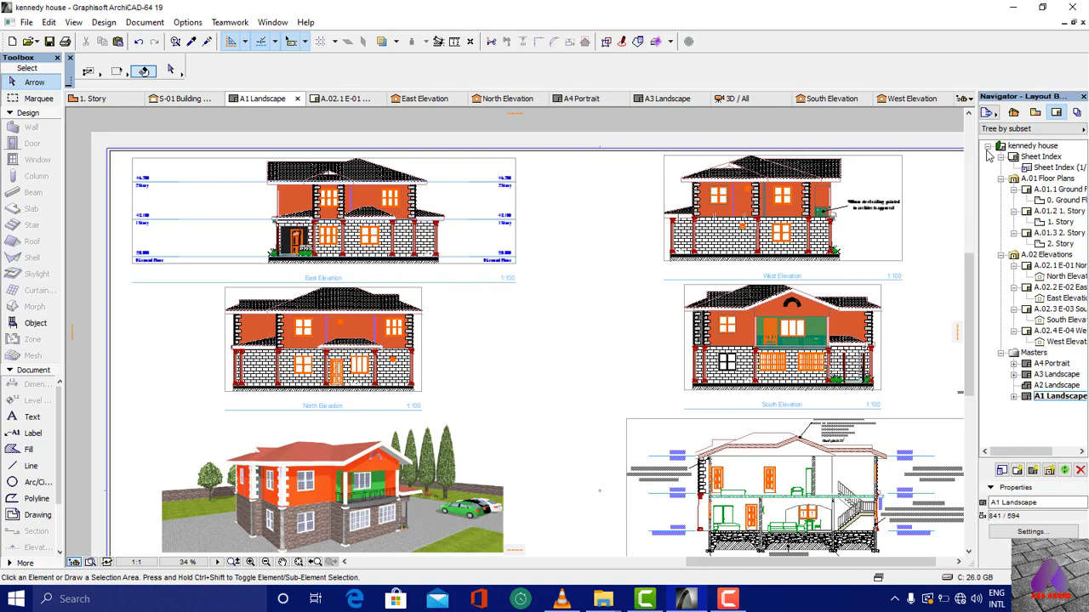
Open the West Elevation and set its Show Story Levels to Display & Output
{"action": "left_click", "coordinate": [987, 112]}
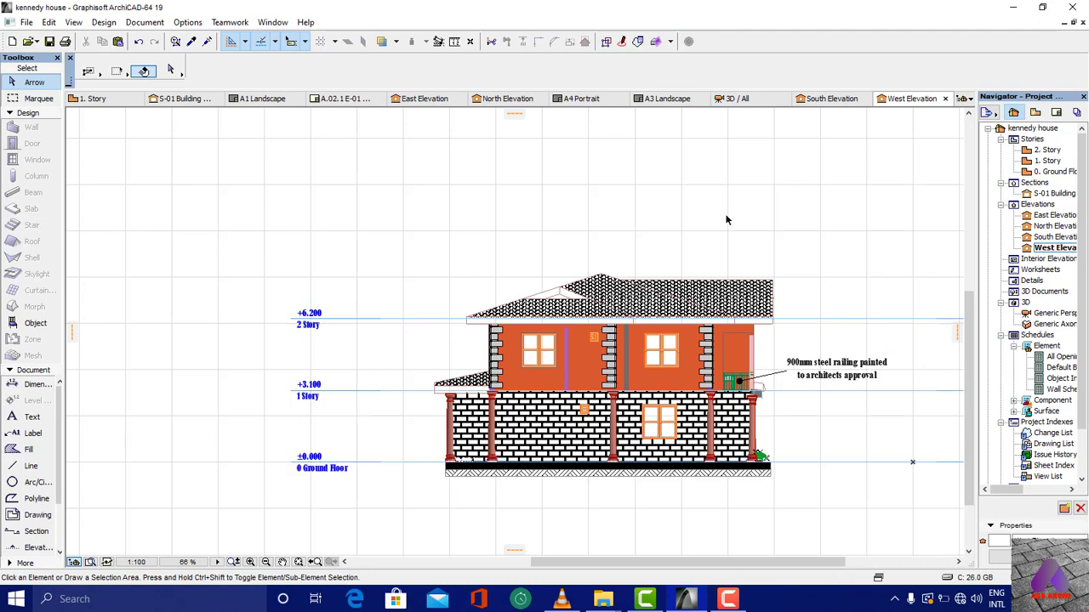
{"action": "right_click", "coordinate": [727, 220]}
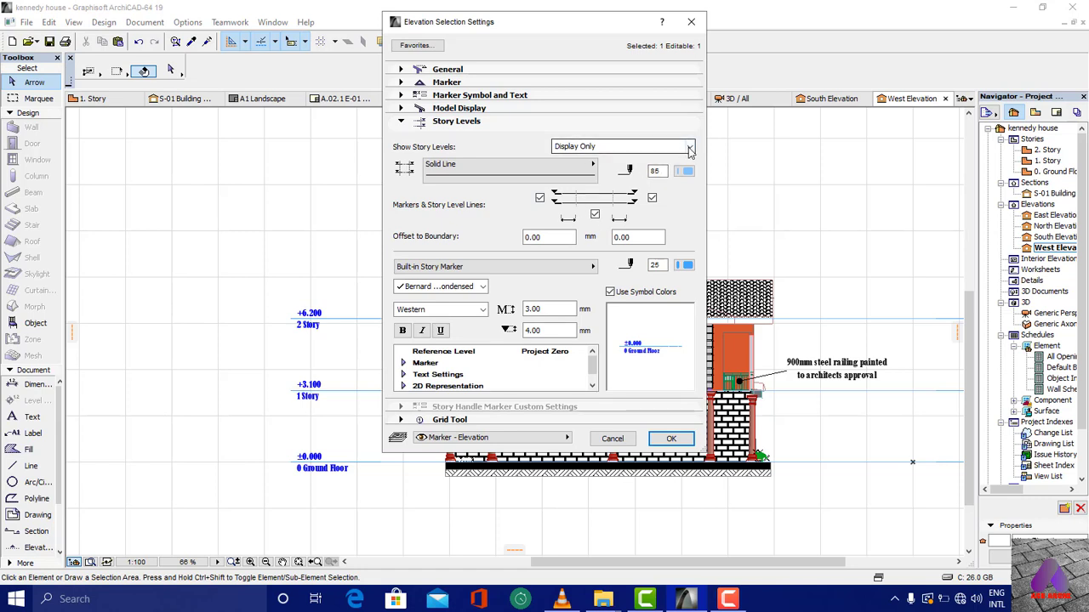
{"action": "left_click", "coordinate": [689, 146]}
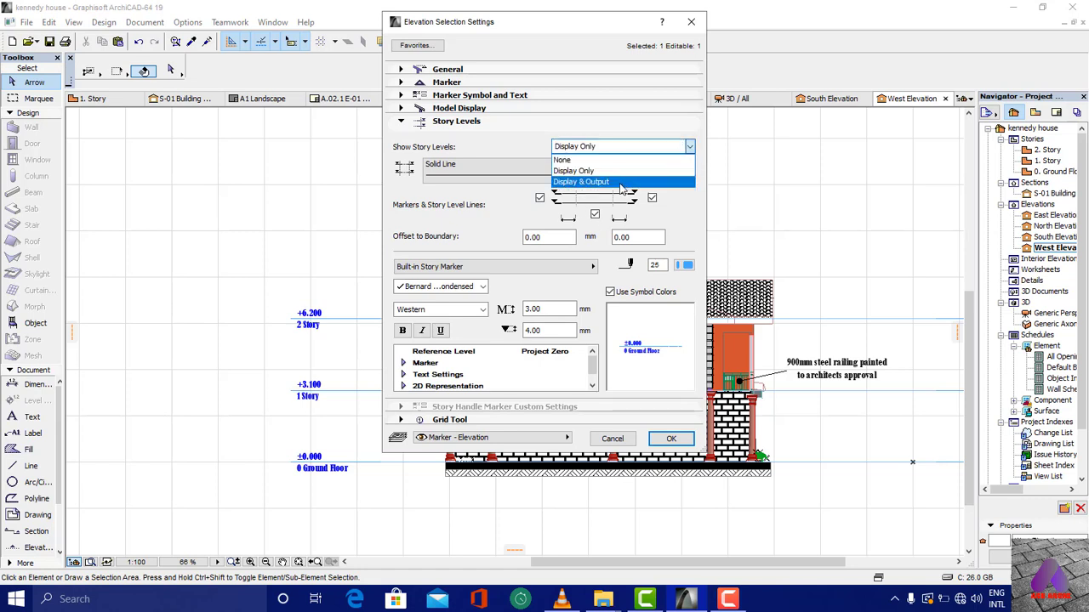
{"action": "left_click", "coordinate": [582, 181]}
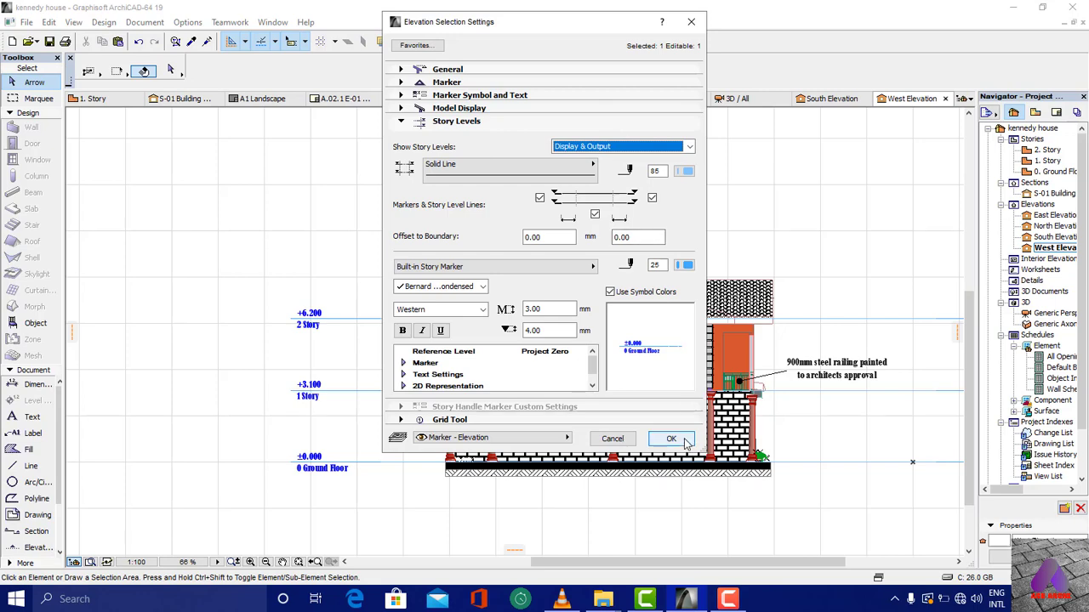
{"action": "left_click", "coordinate": [671, 438]}
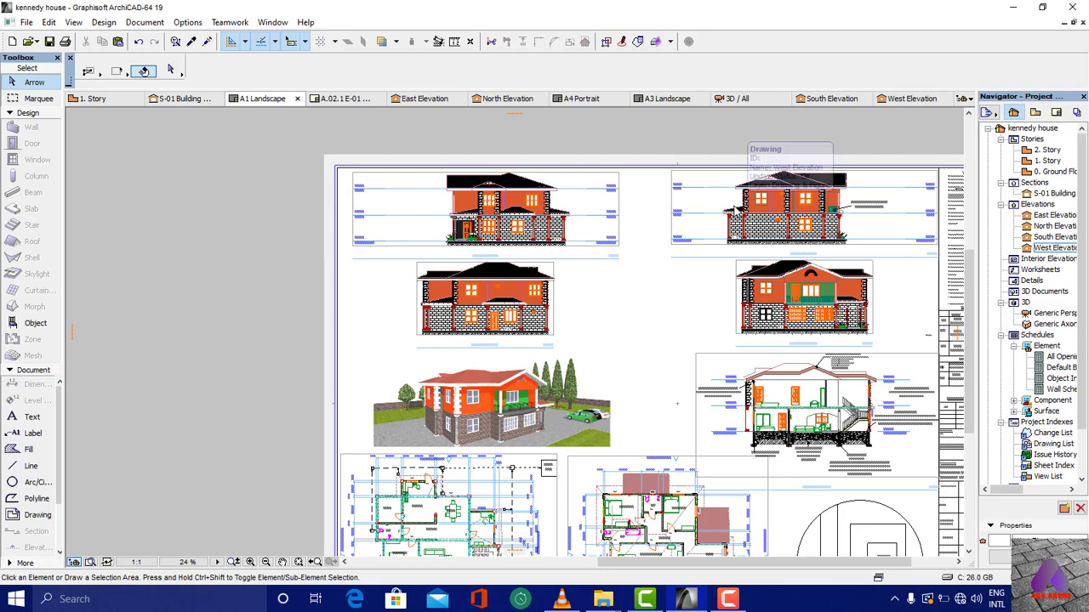
Select the West Elevation drawing on the A1 Landscape sheet to confirm its OK update status
{"action": "left_click", "coordinate": [804, 209]}
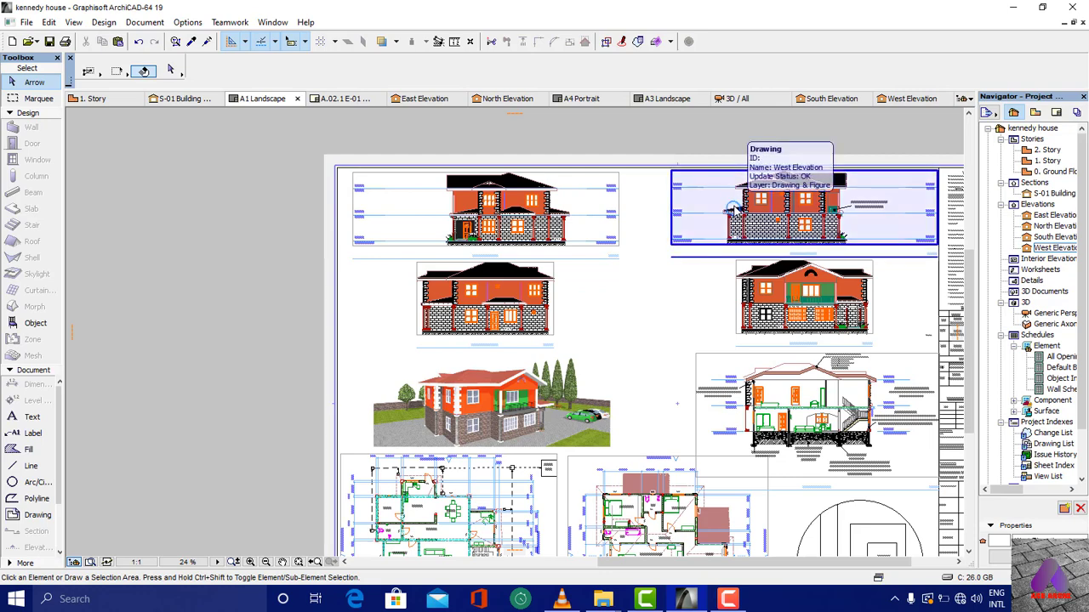